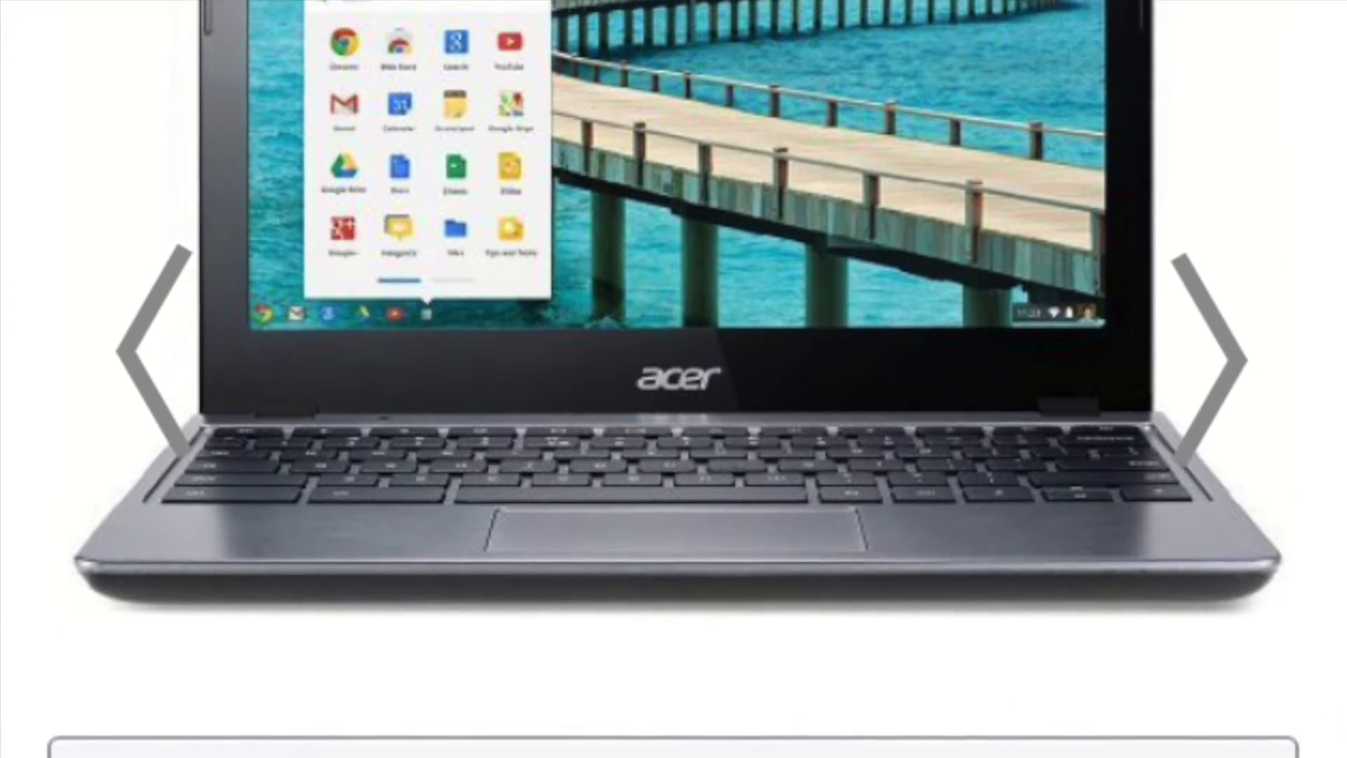
# Scroll the Acer Chromebook listing down to the 16 GB capacity option and $216.60 price.
pyautogui.scroll(-3)
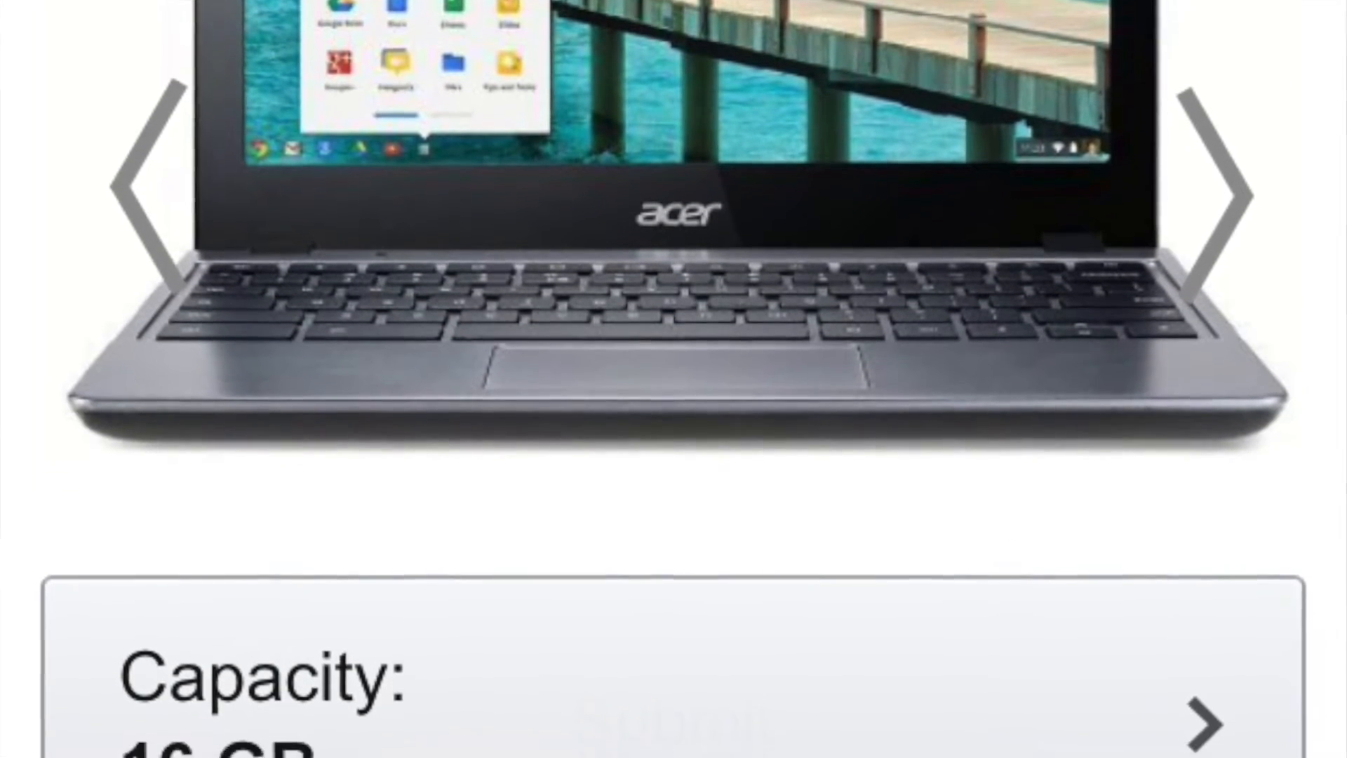
pyautogui.scroll(-3)
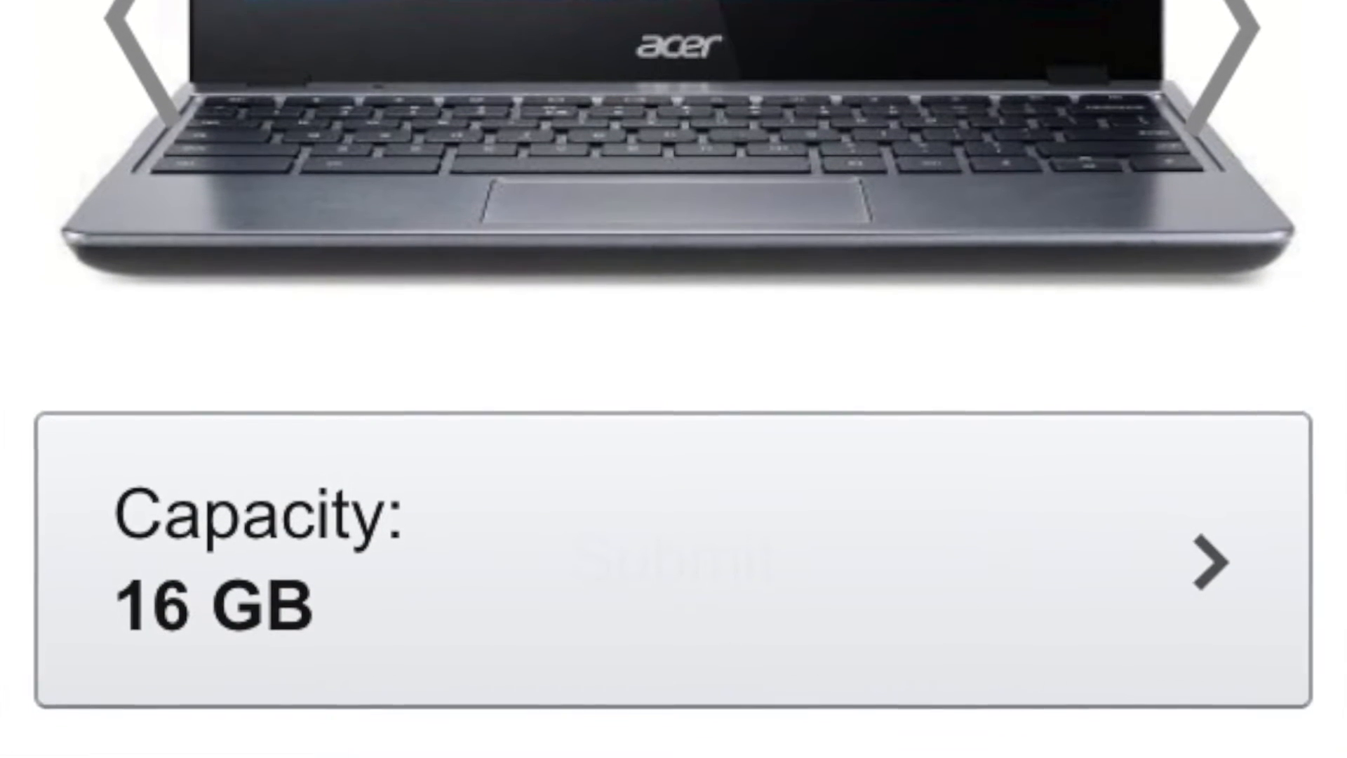
pyautogui.scroll(-3)
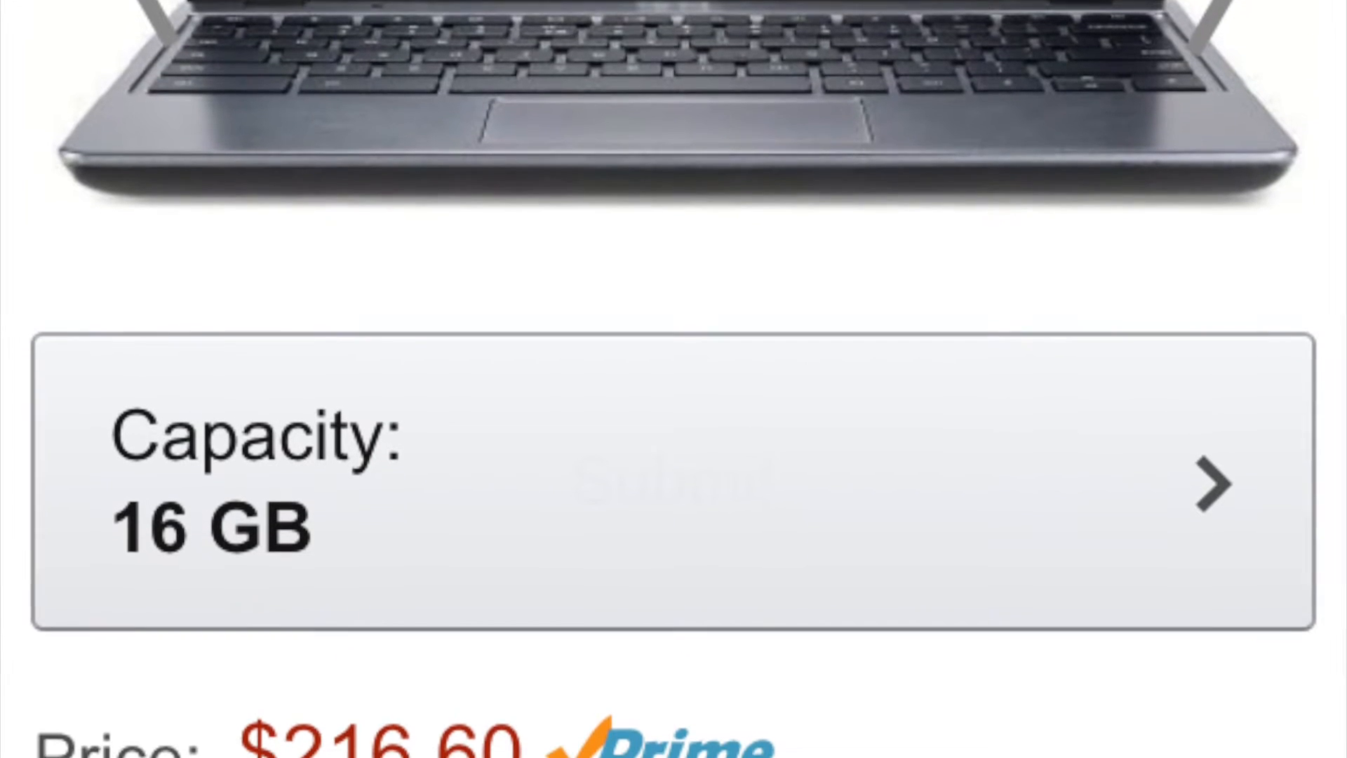
pyautogui.scroll(-3)
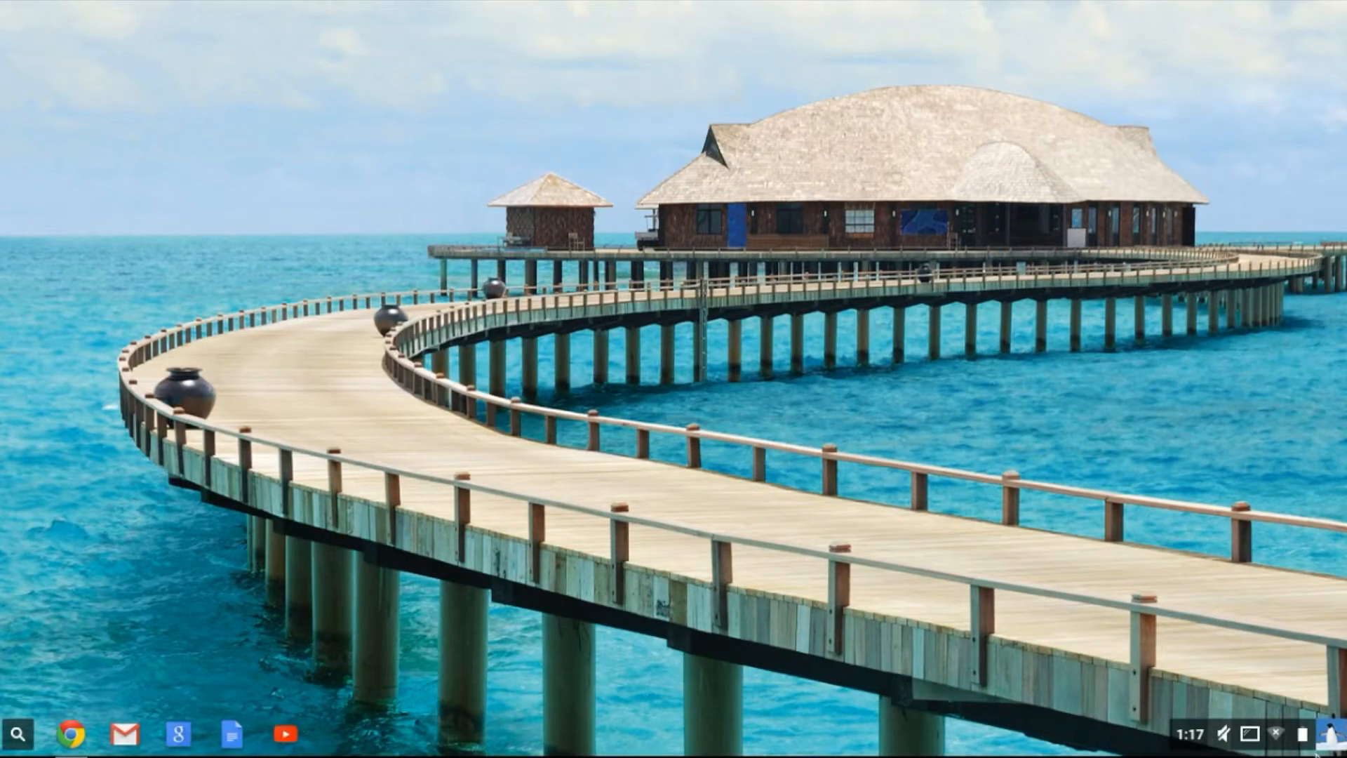
pyautogui.click(1333, 734)
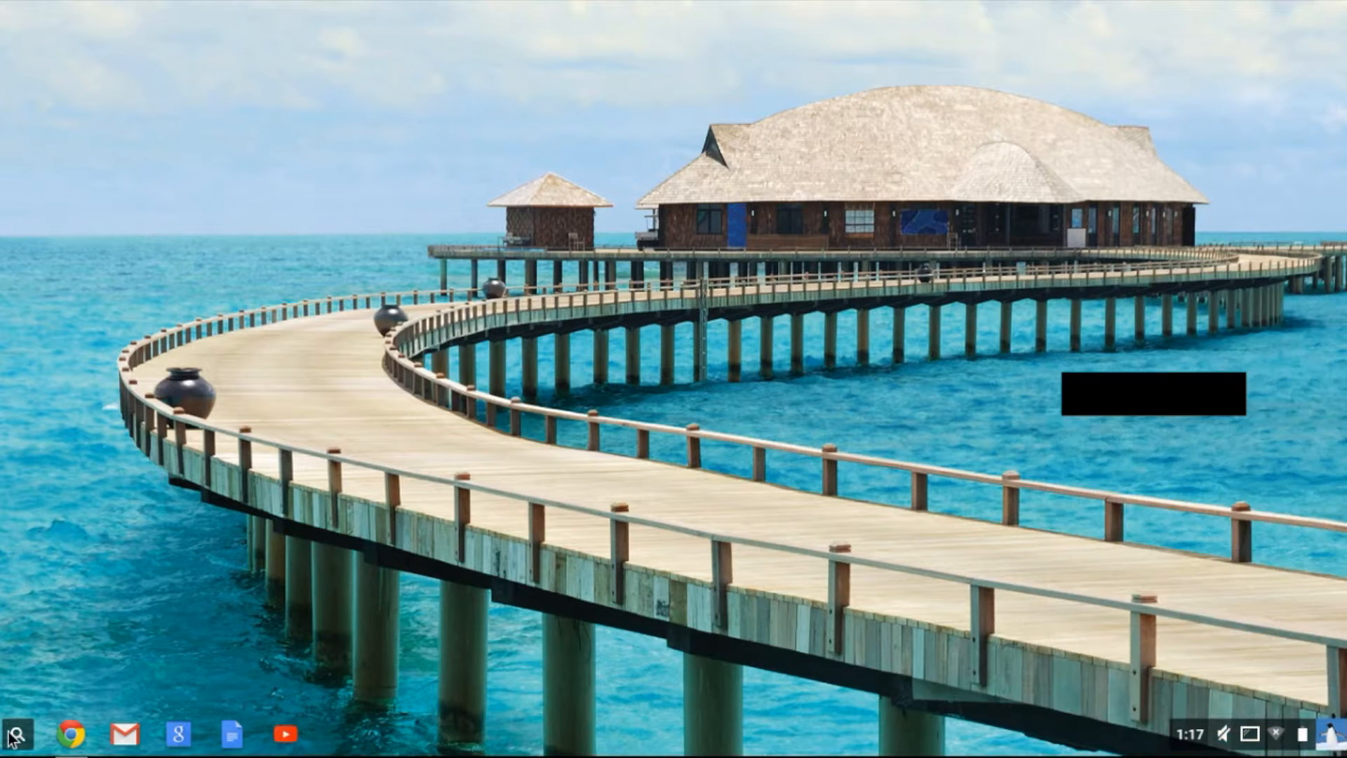
pyautogui.click(17, 731)
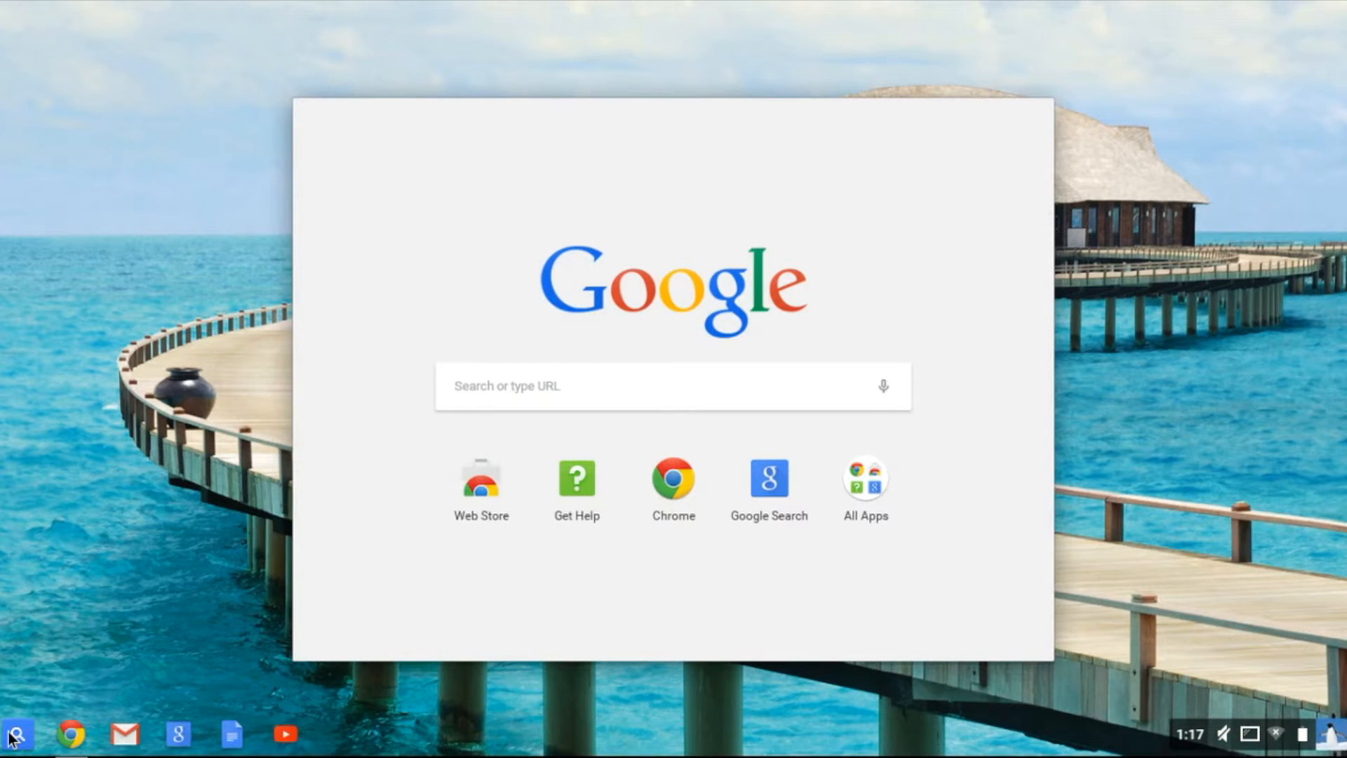
pyautogui.click(630, 385)
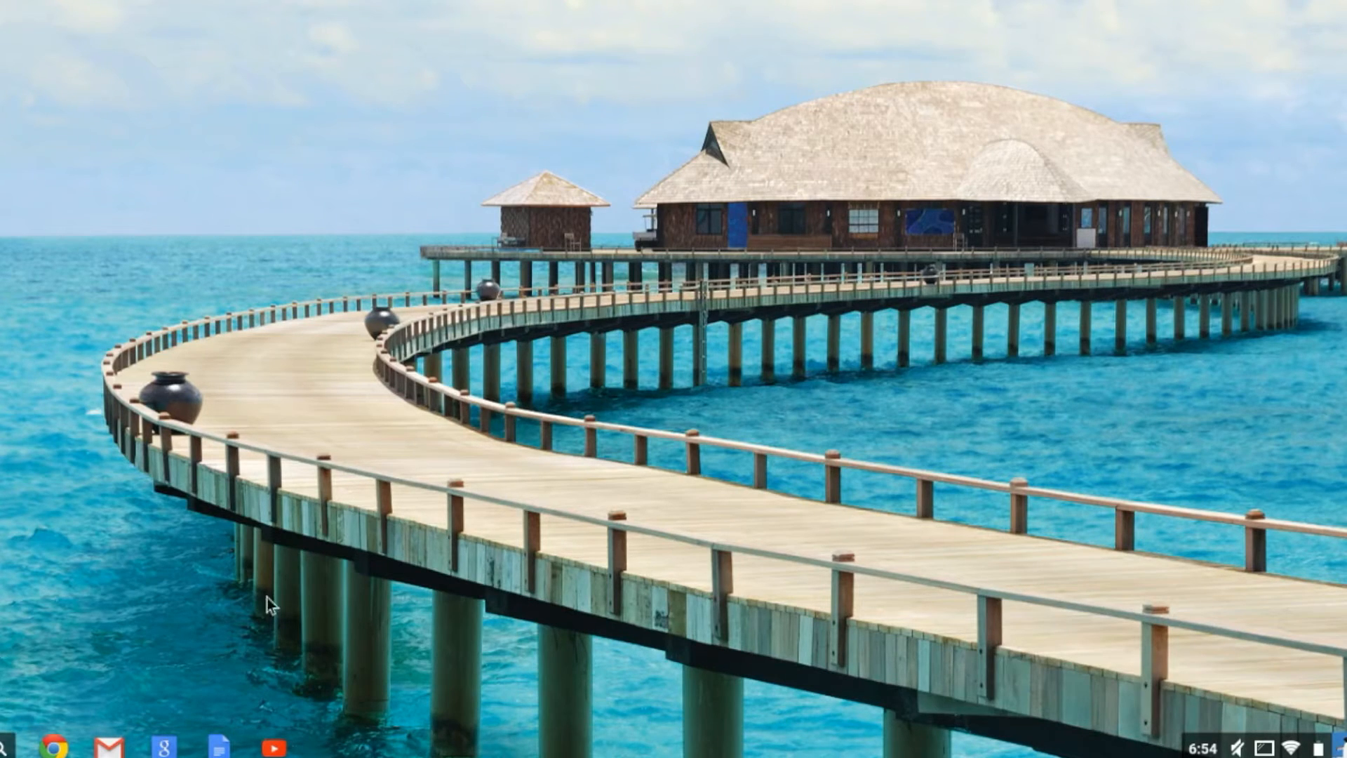
# Launch the Chrome Web Store from the shelf's app launcher.
pyautogui.click(7, 745)
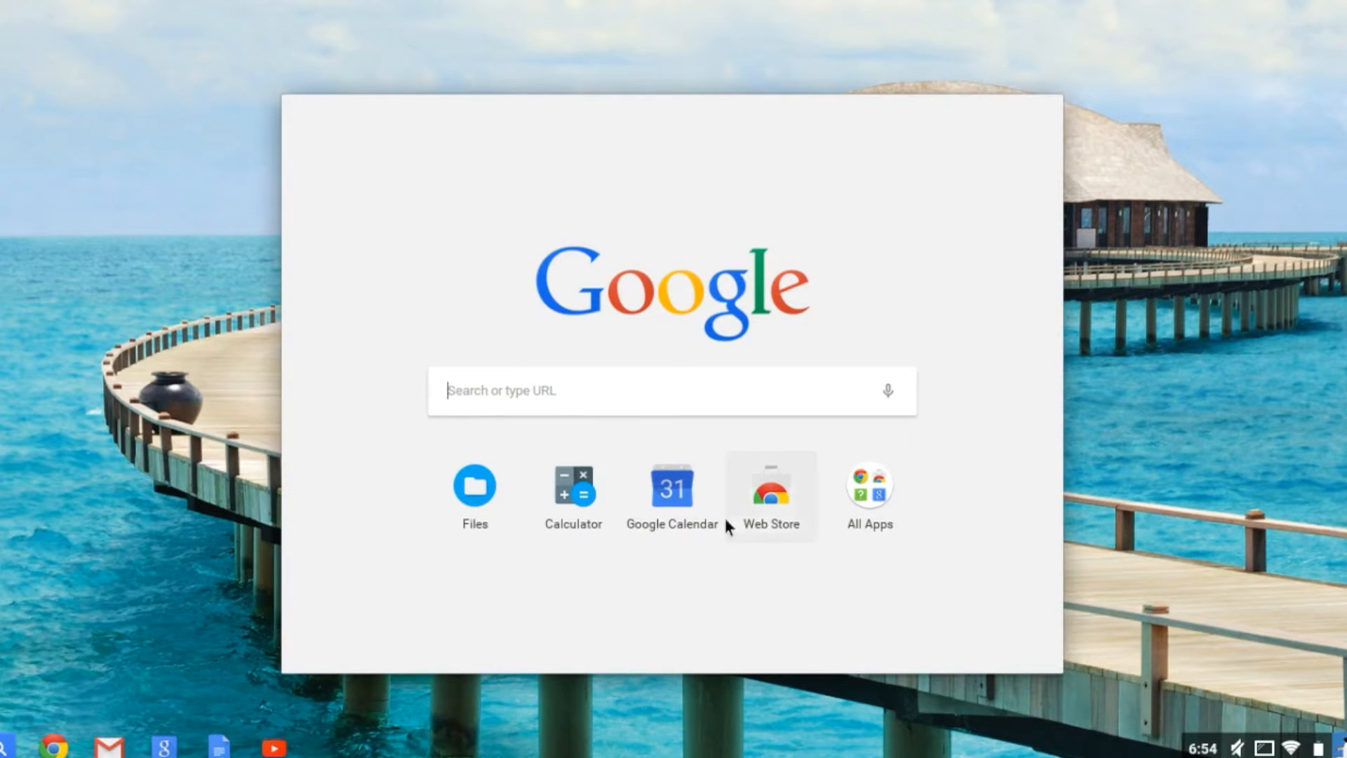
pyautogui.click(771, 493)
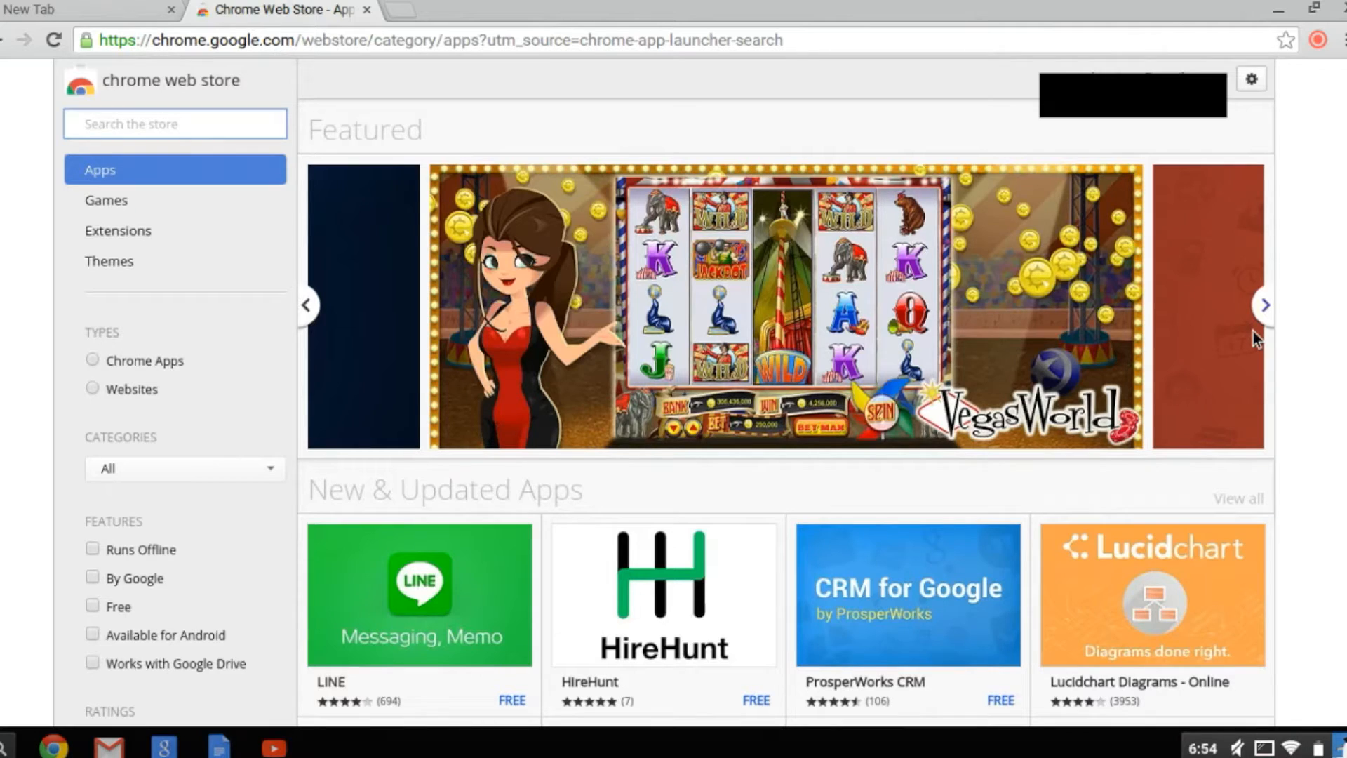
pyautogui.moveTo(1314, 252)
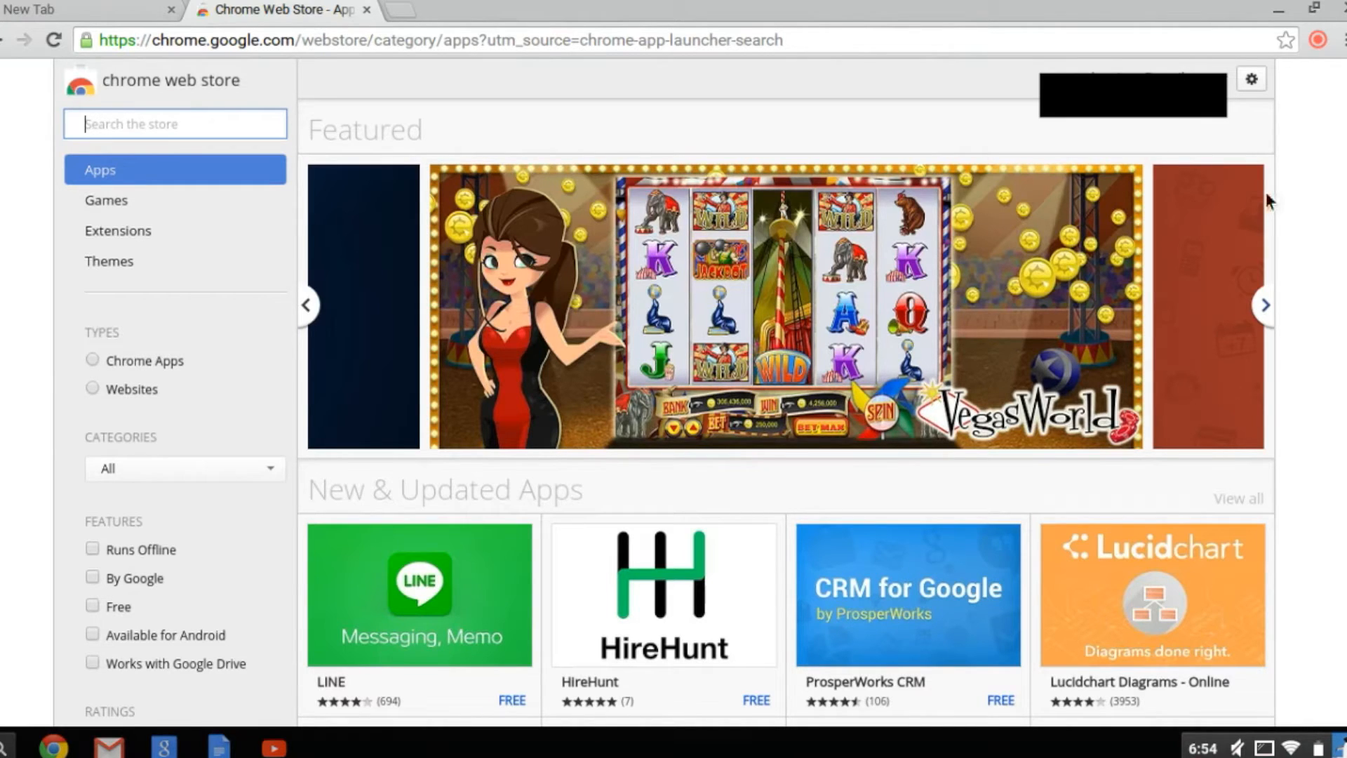
pyautogui.moveTo(1335, 178)
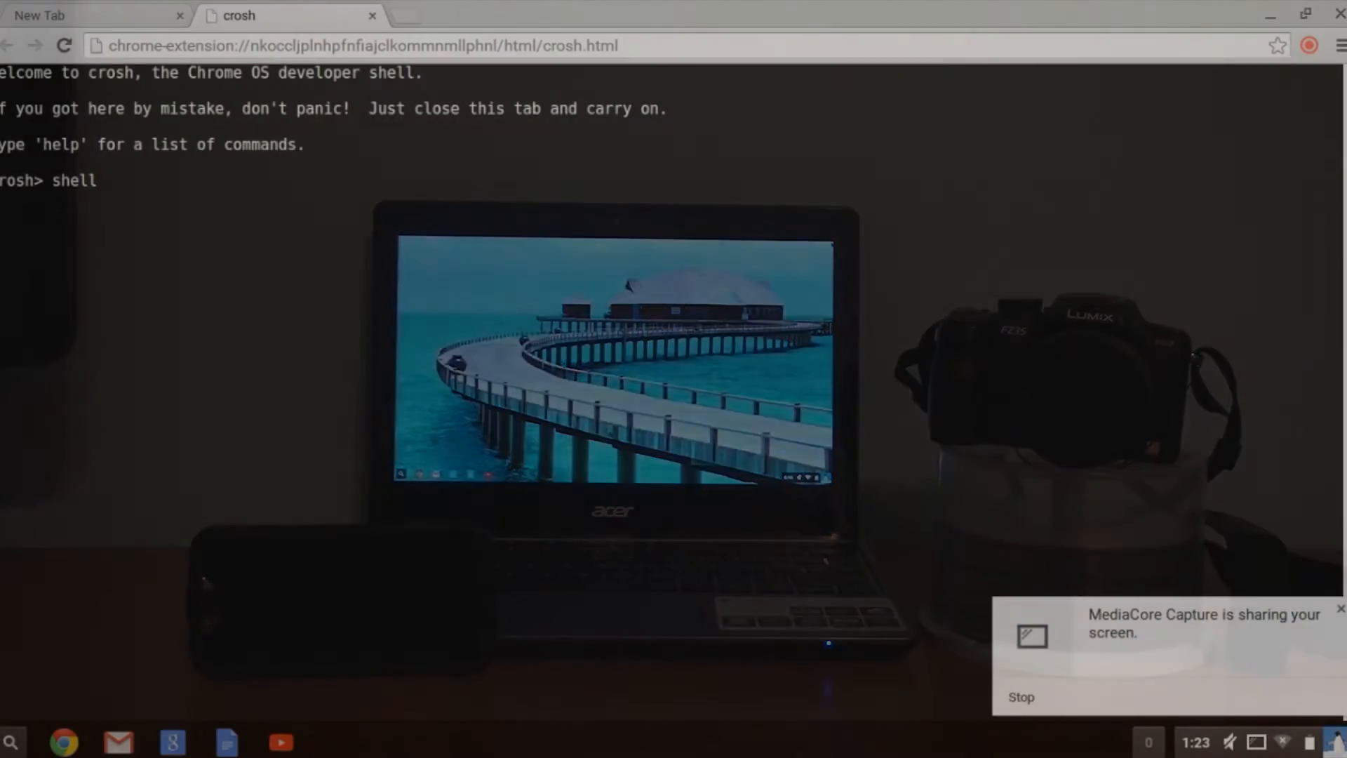
# Enter 'sudo startgnome' at the crosh prompt.
pyautogui.write('s@localhost / $ s')
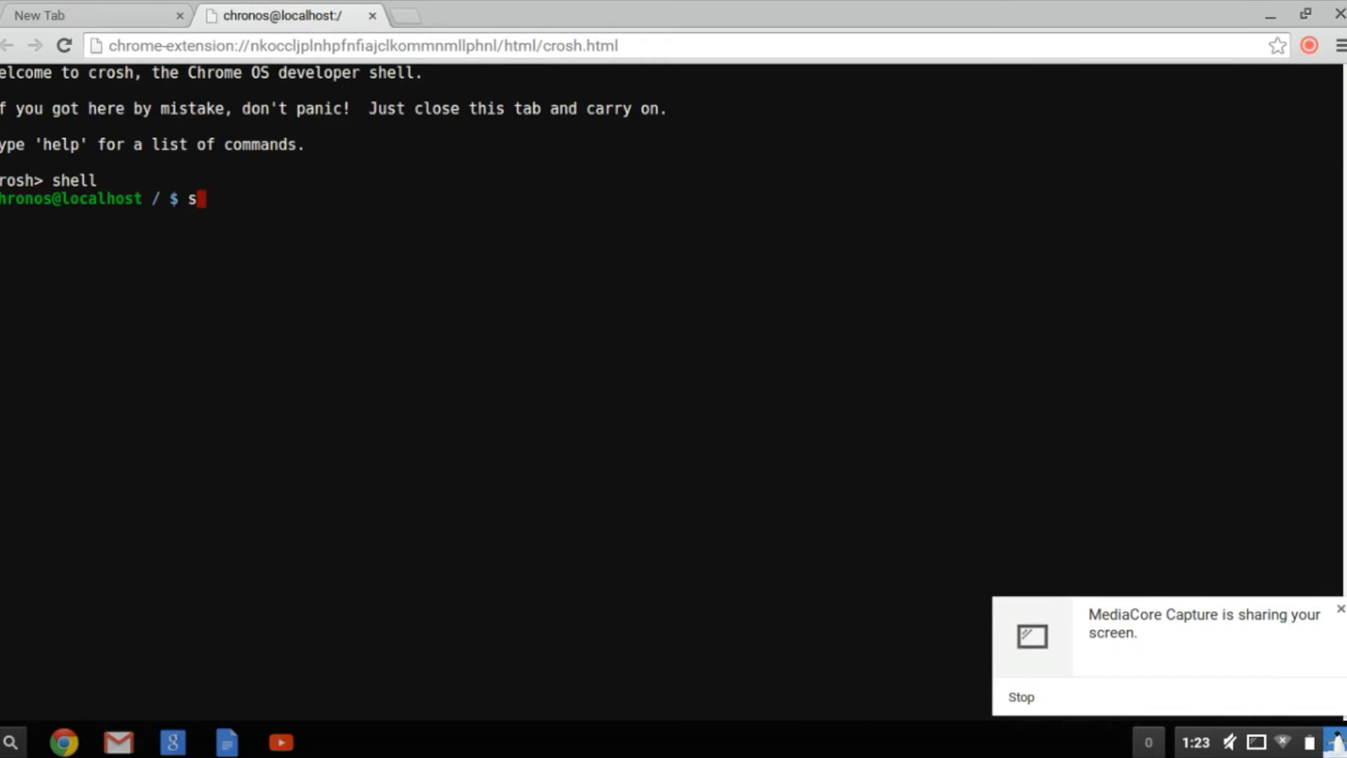
pyautogui.write('udo star')
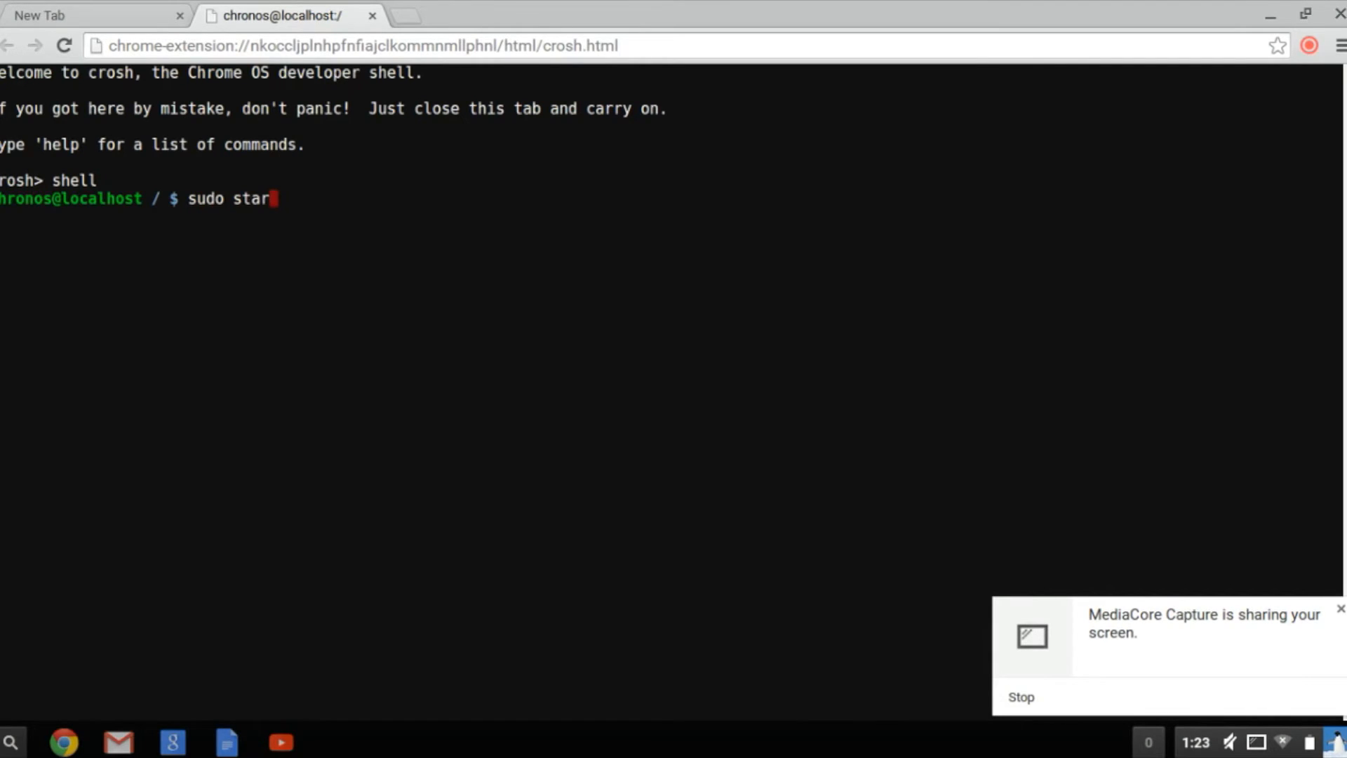
pyautogui.write('t')
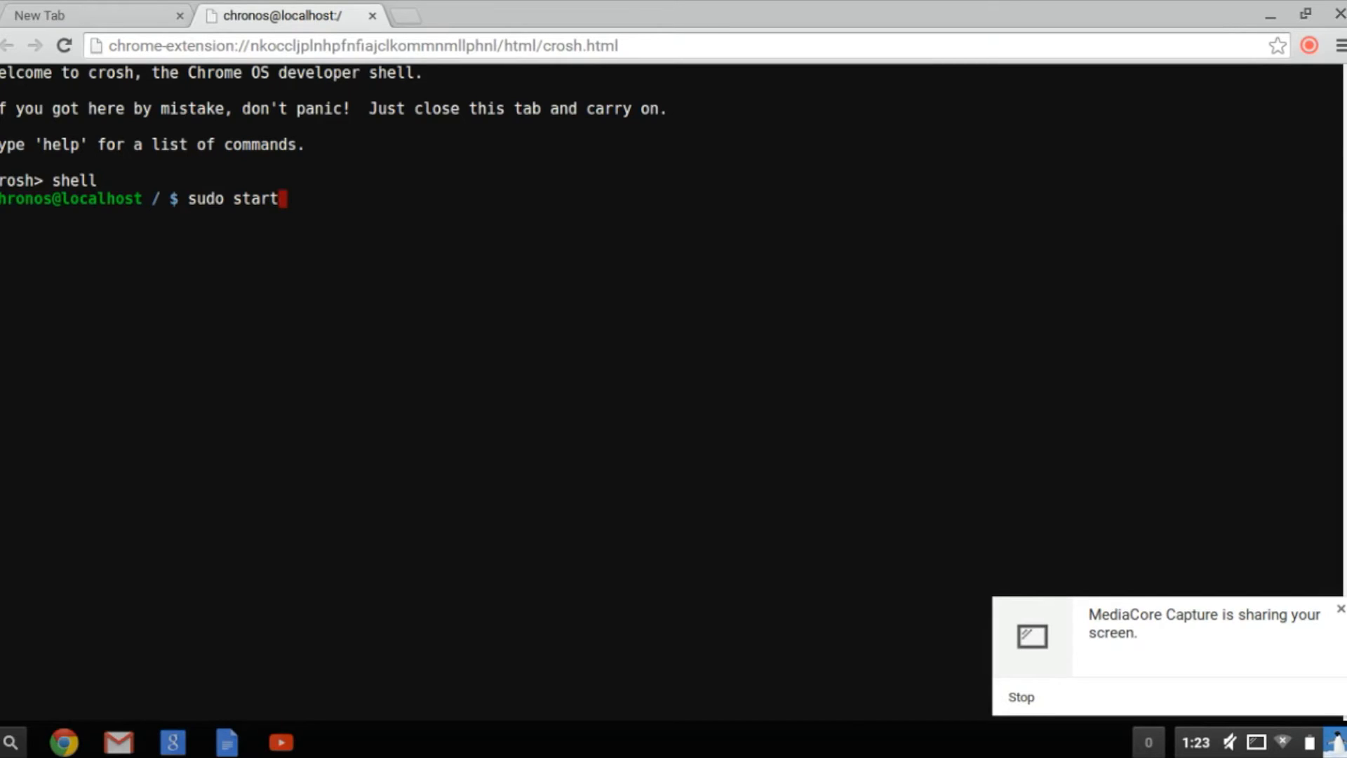
pyautogui.write('g')
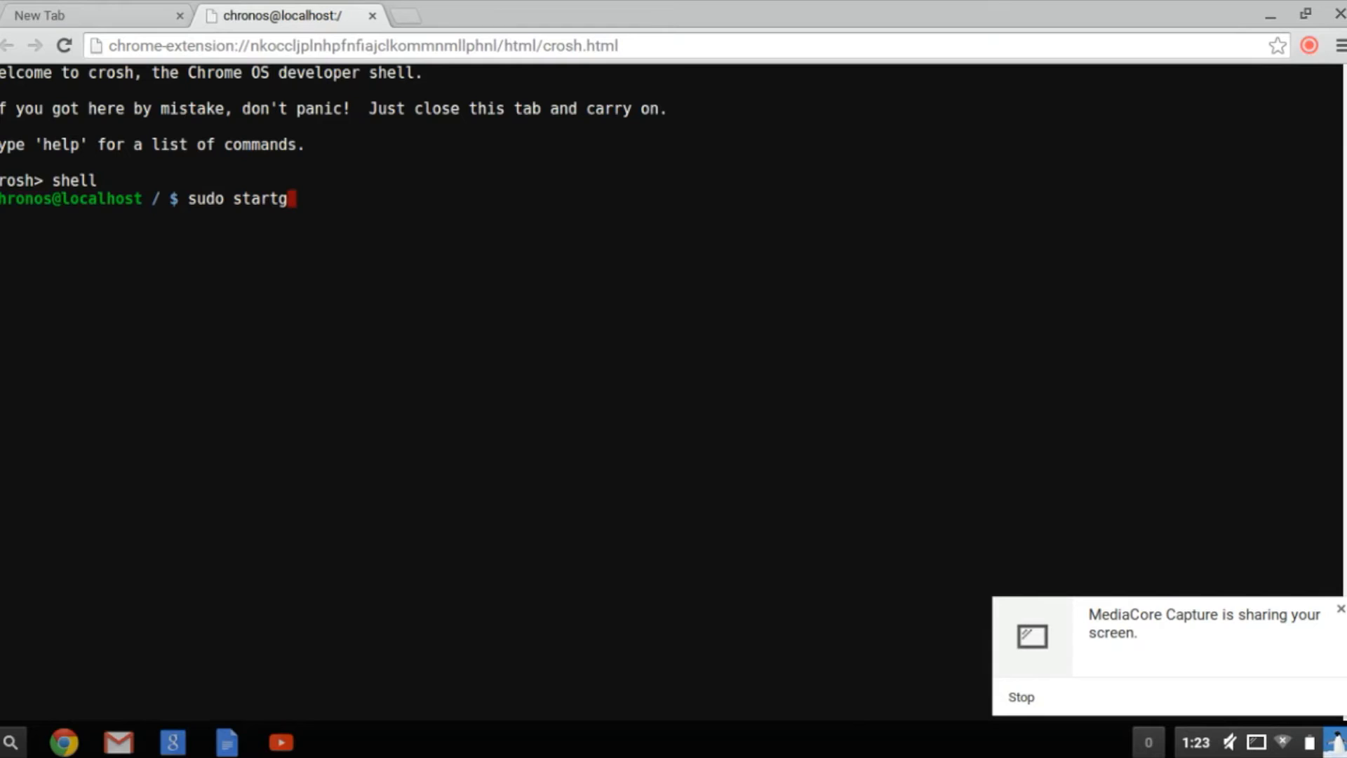
pyautogui.write('no')
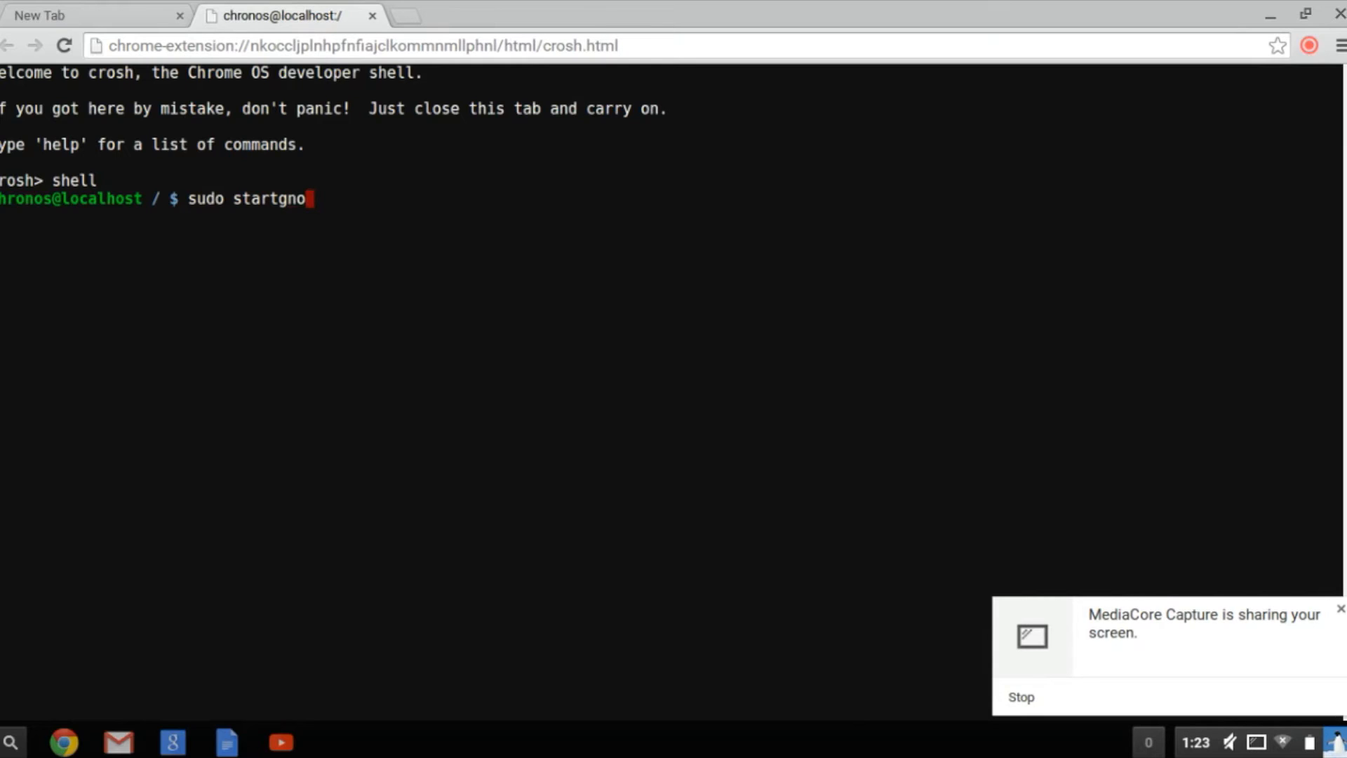
pyautogui.write('me')
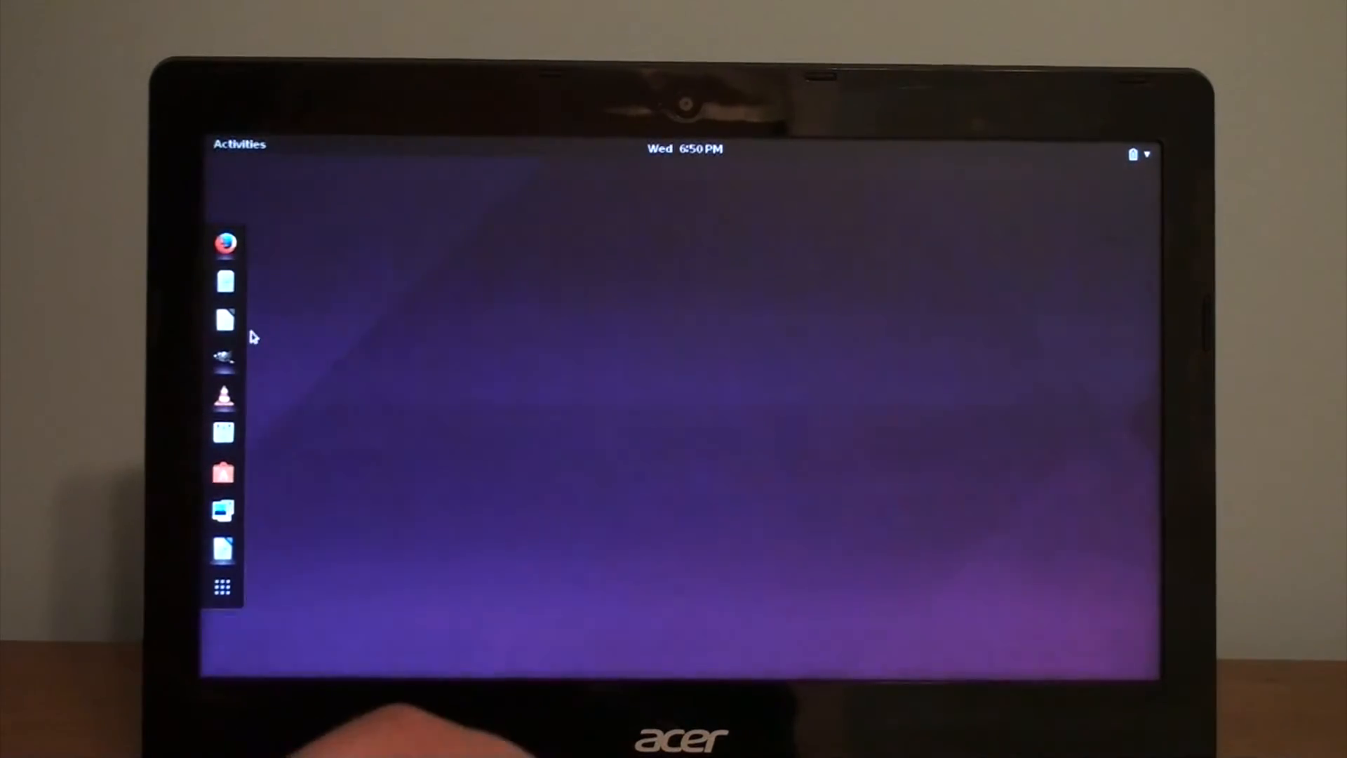
# Explore the purple GNOME desktop's launcher column, then start the web browser.
pyautogui.click(224, 318)
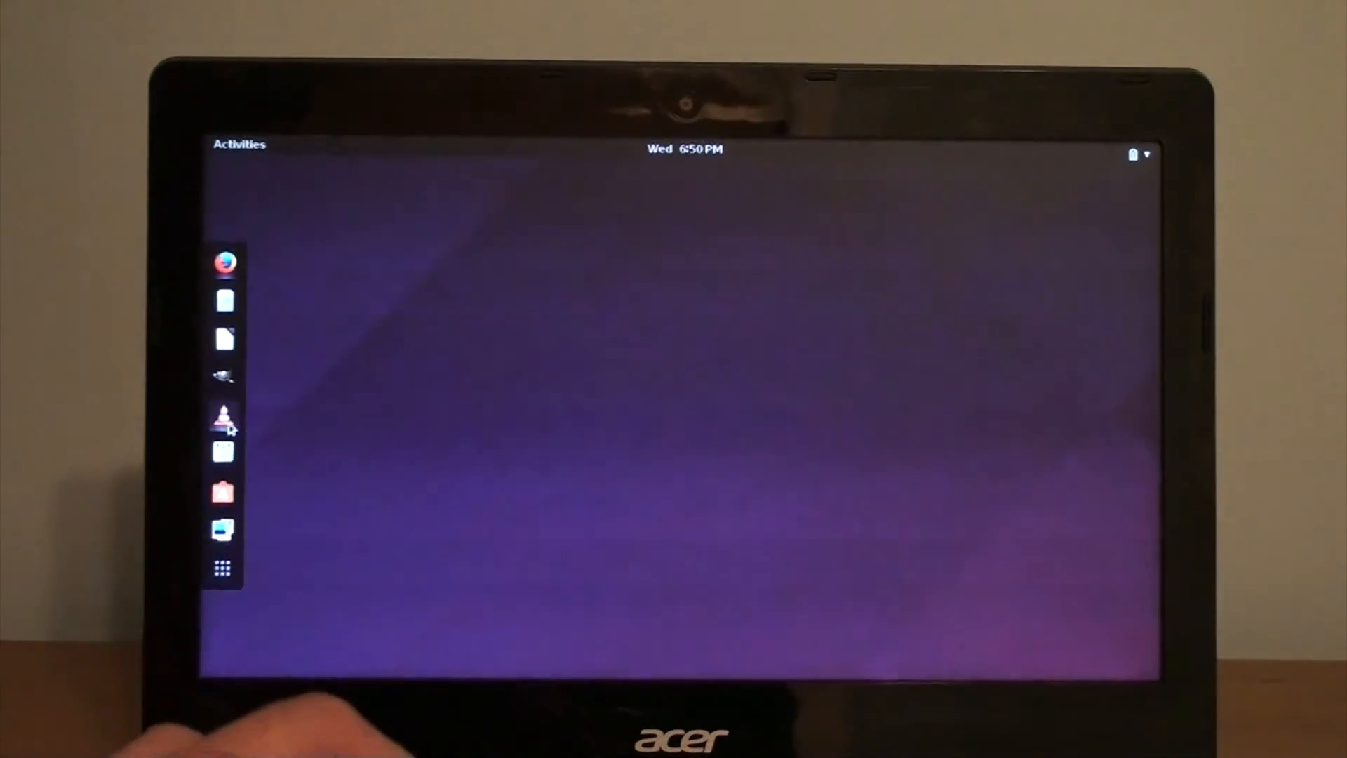
pyautogui.click(223, 420)
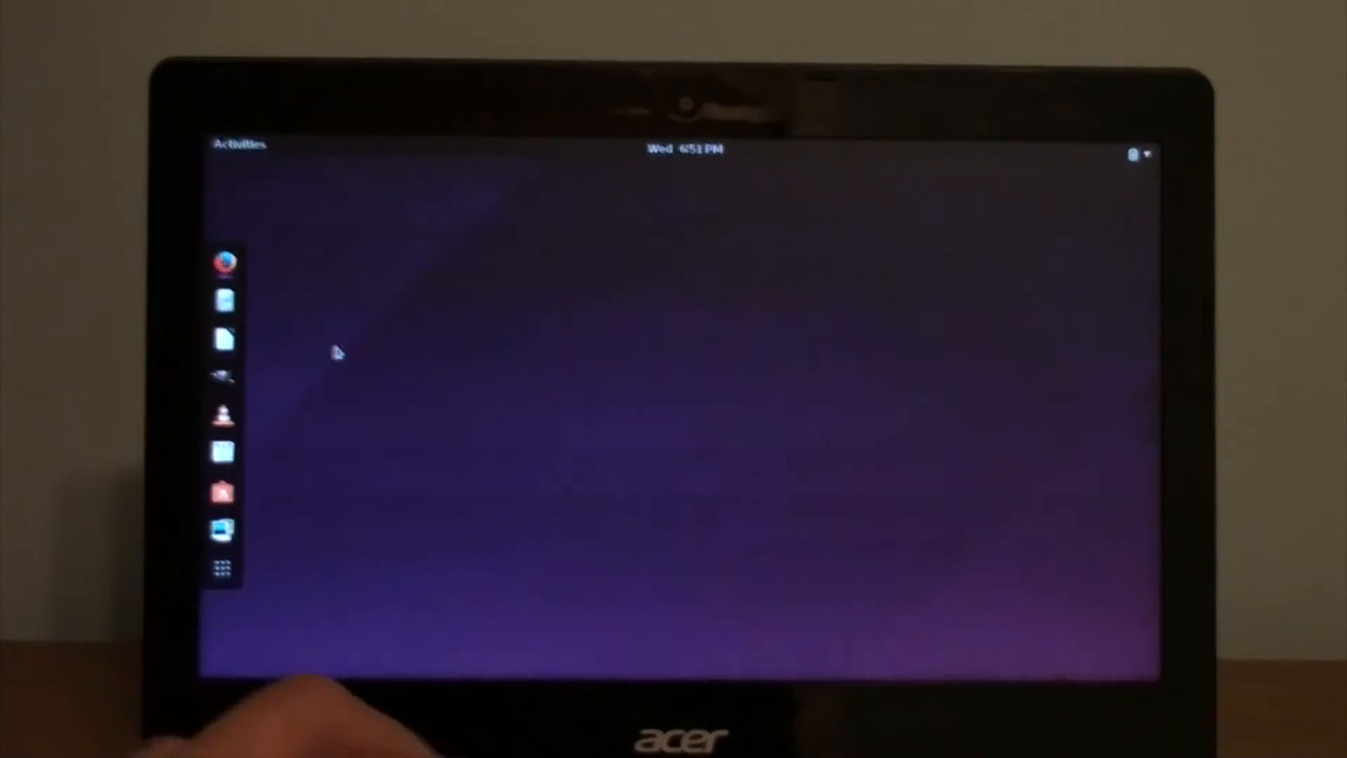
pyautogui.click(226, 263)
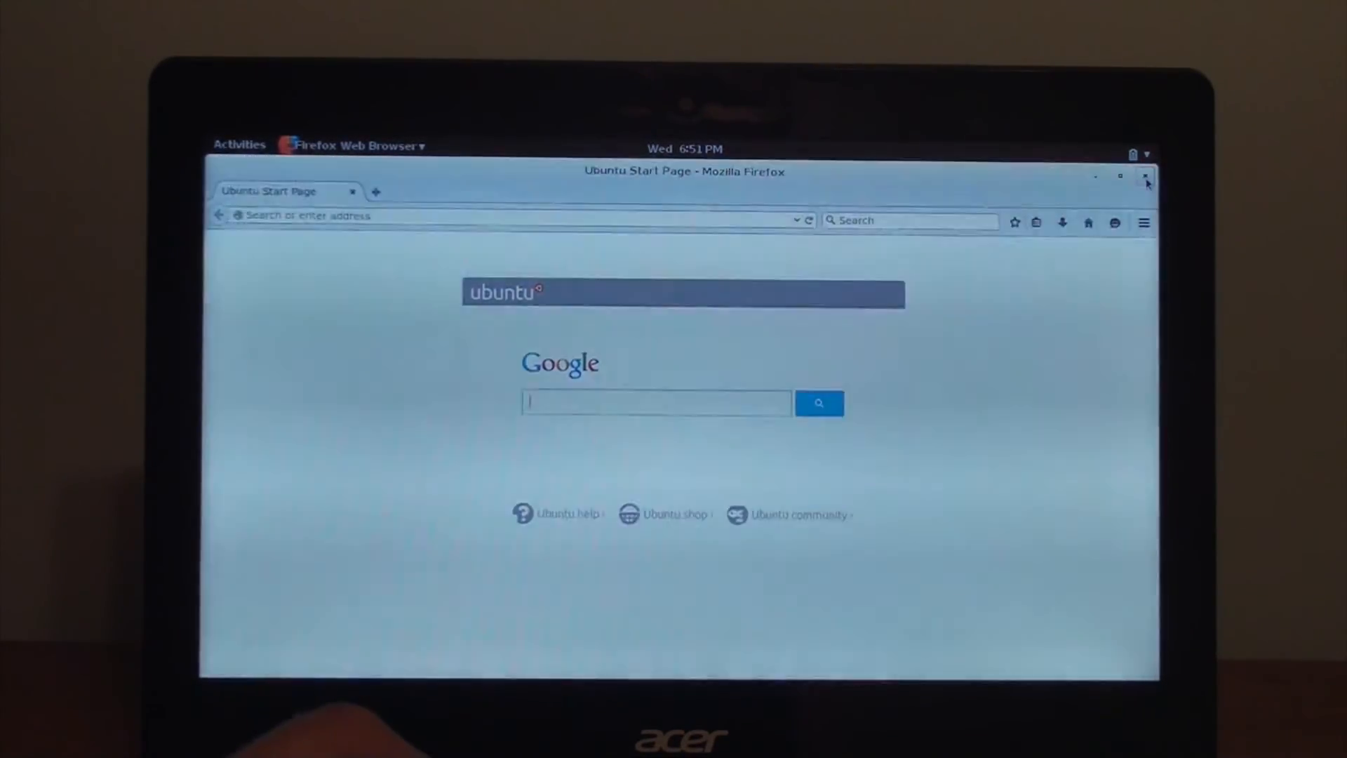
# Interact with Firefox on the Ubuntu Start Page with its Google search box.
pyautogui.click(1141, 175)
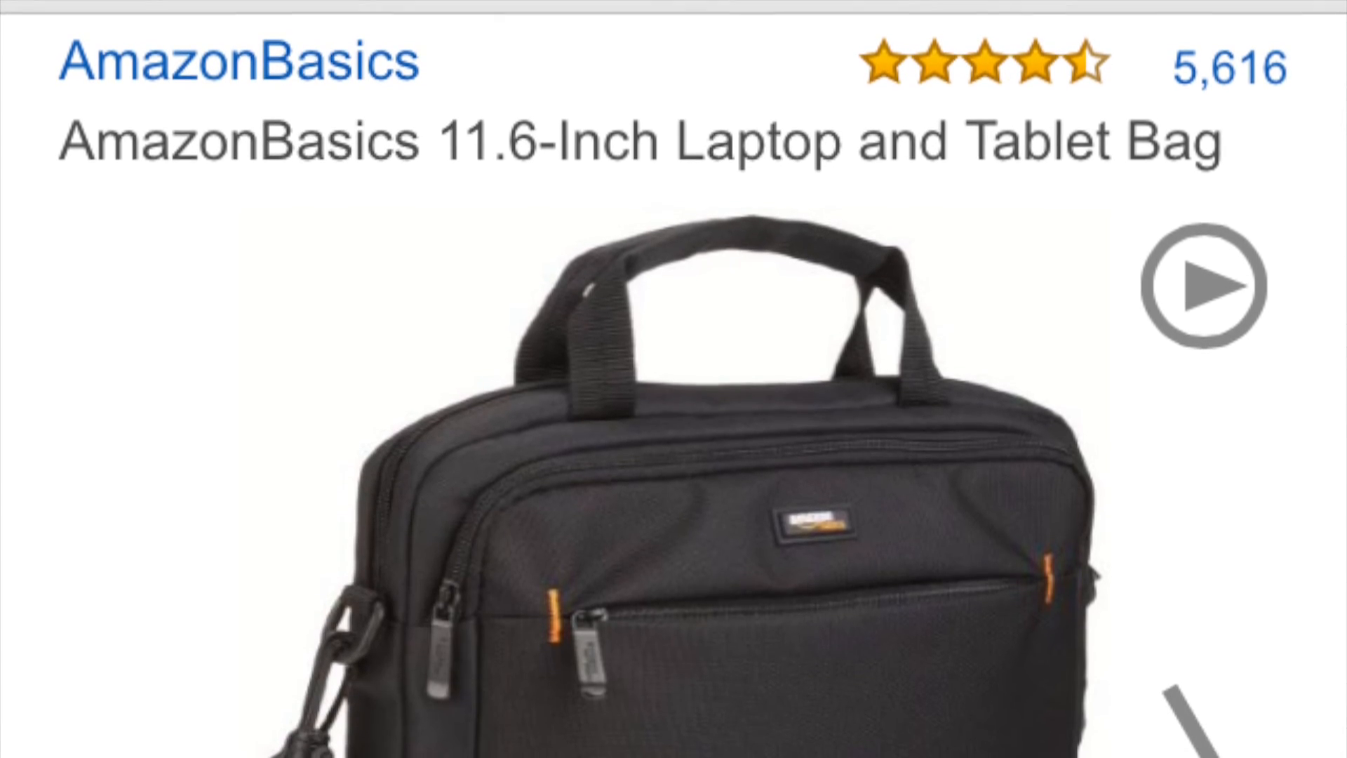
# Scroll the laptop-bag listing down to the 11.6-Inch size option and $13.49 Prime price.
pyautogui.scroll(-3)
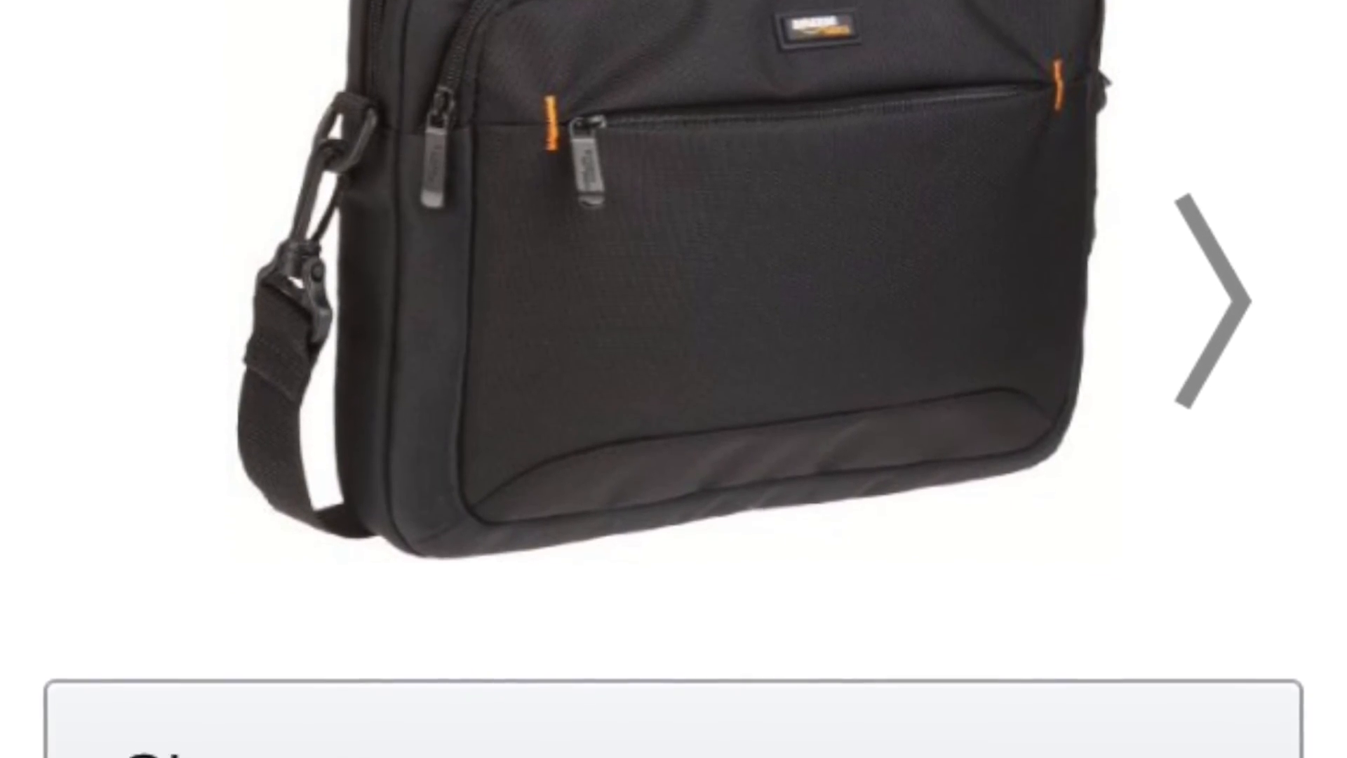
pyautogui.scroll(-3)
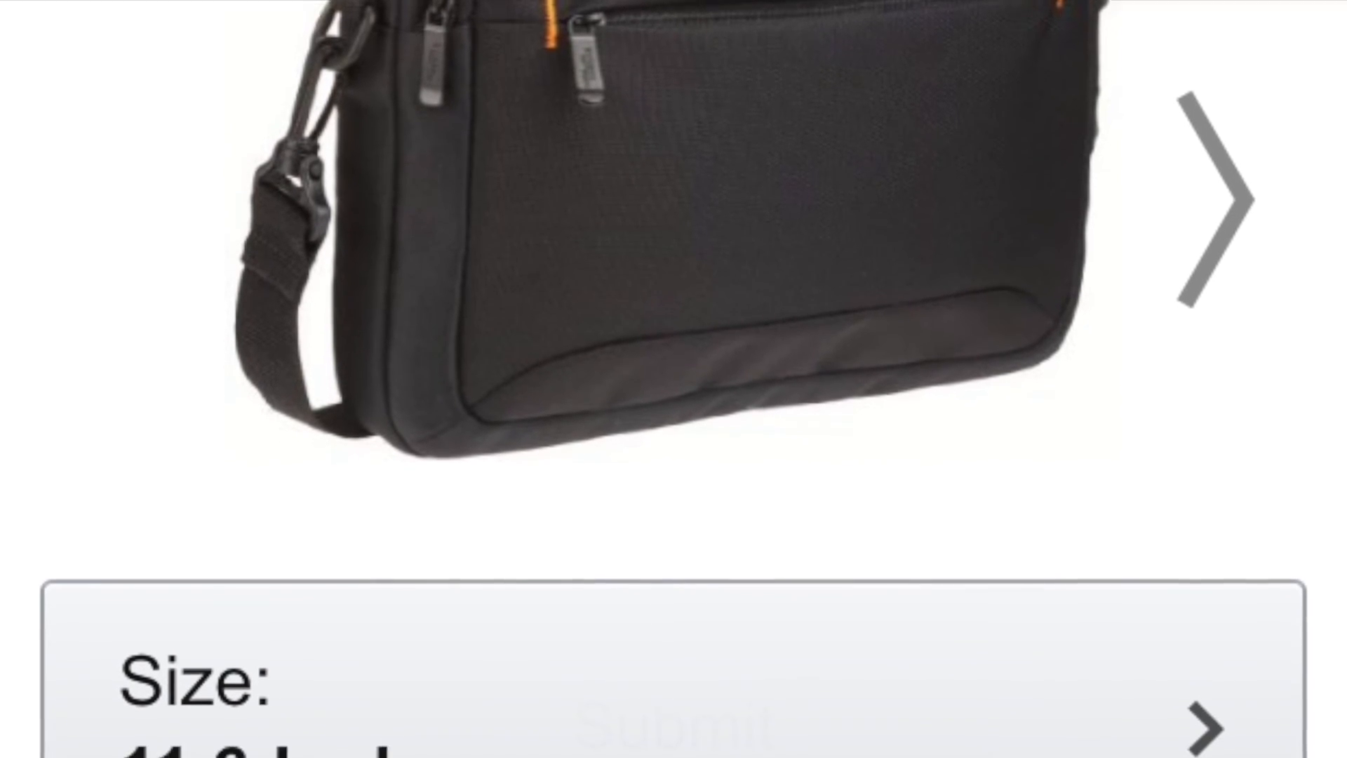
pyautogui.scroll(-3)
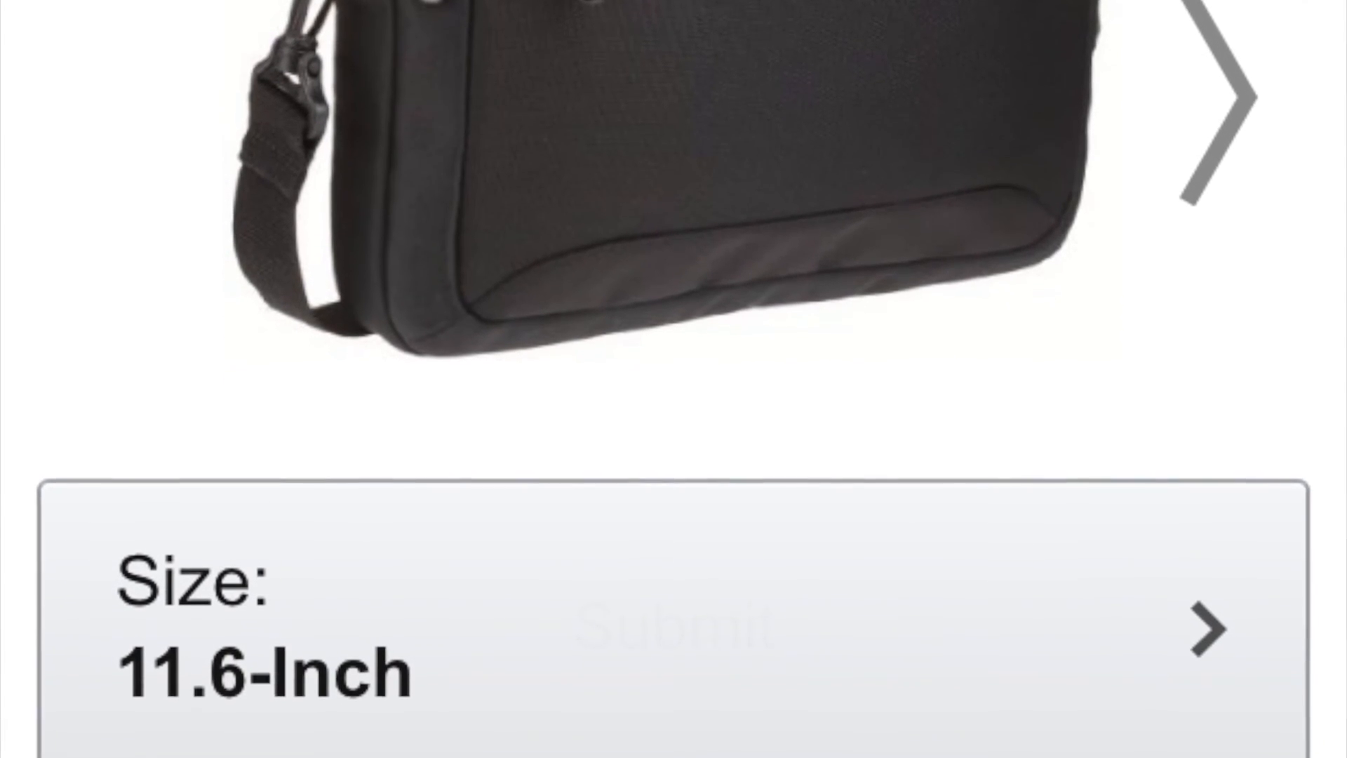
pyautogui.scroll(-3)
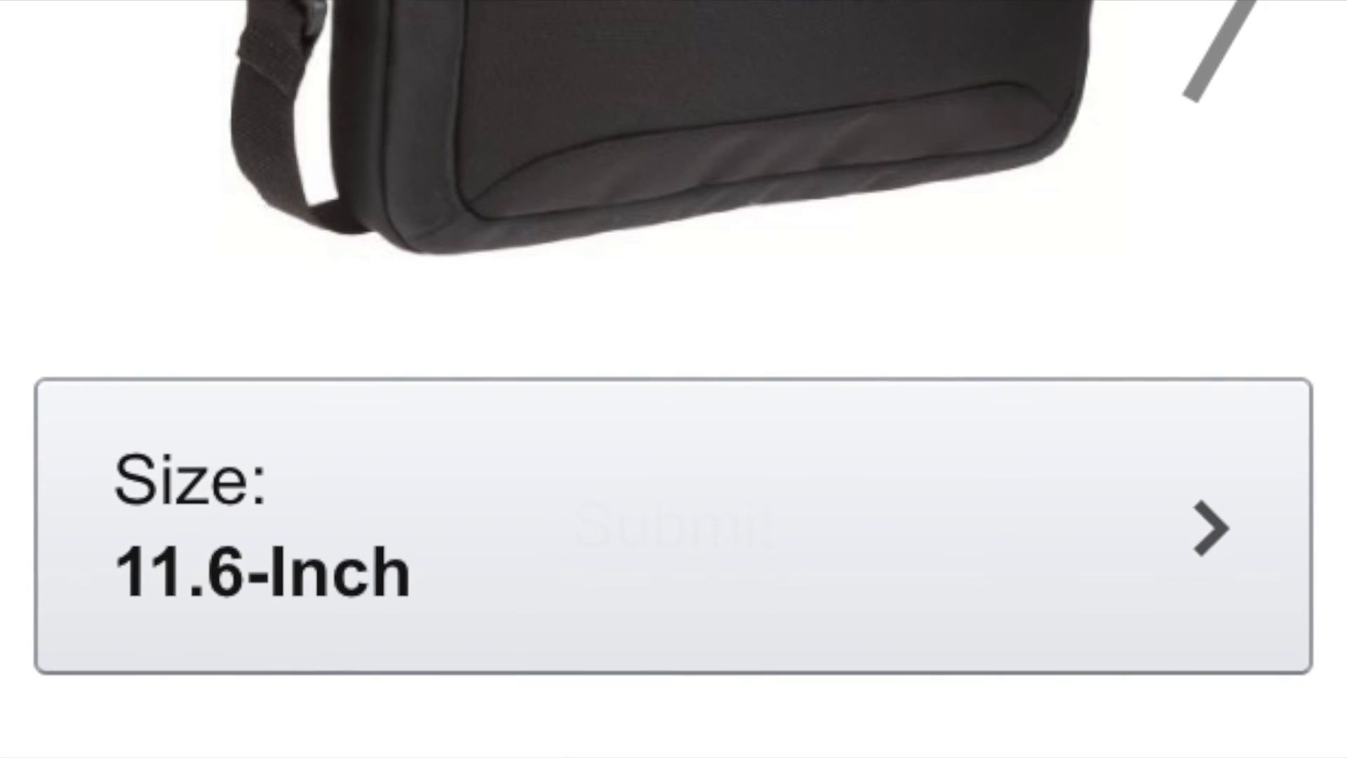
pyautogui.scroll(-3)
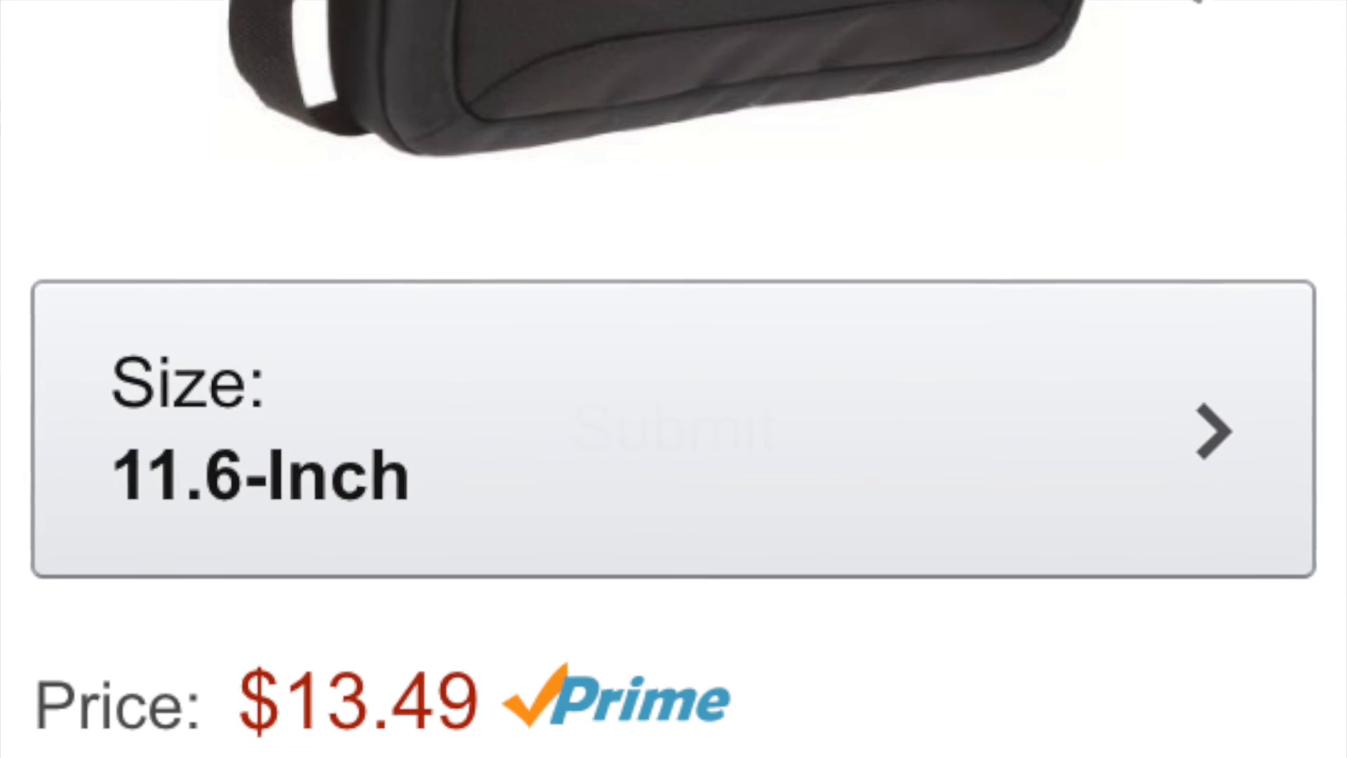
pyautogui.scroll(-3)
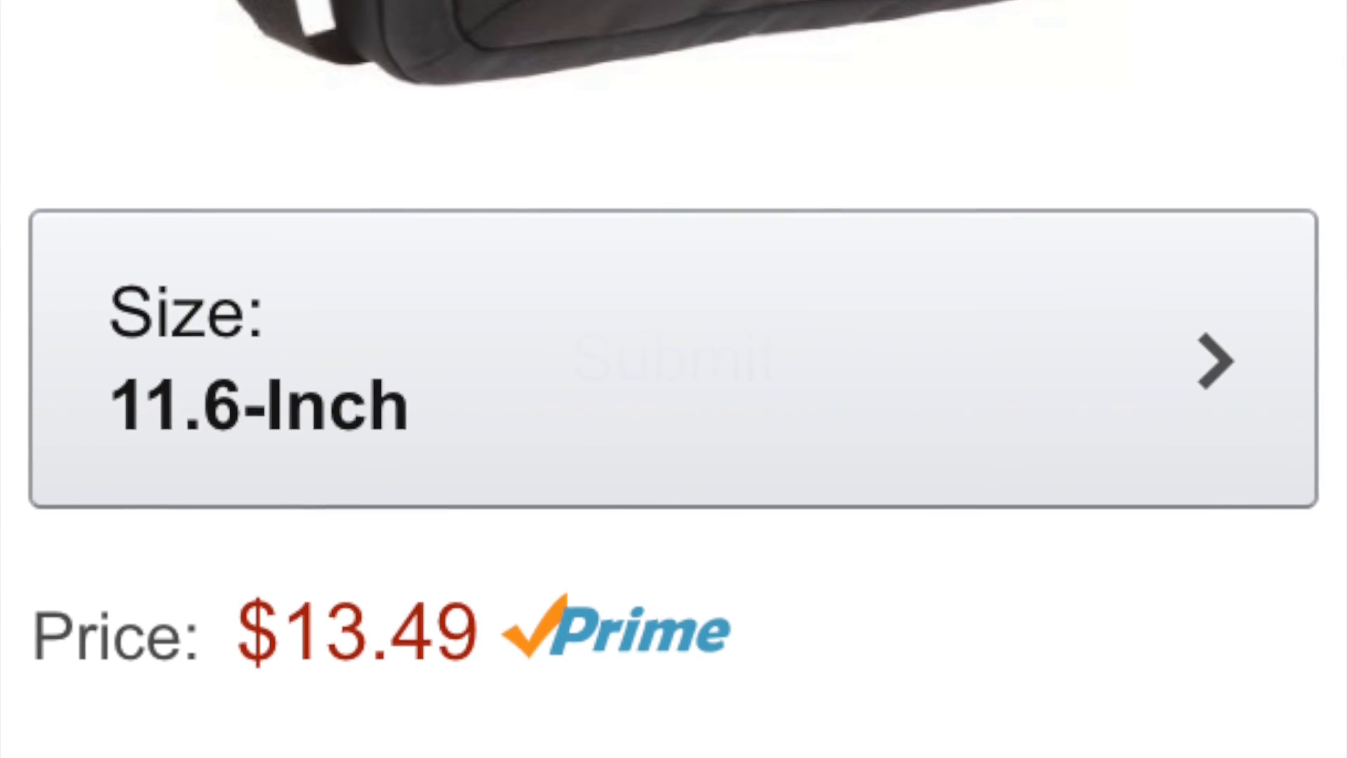